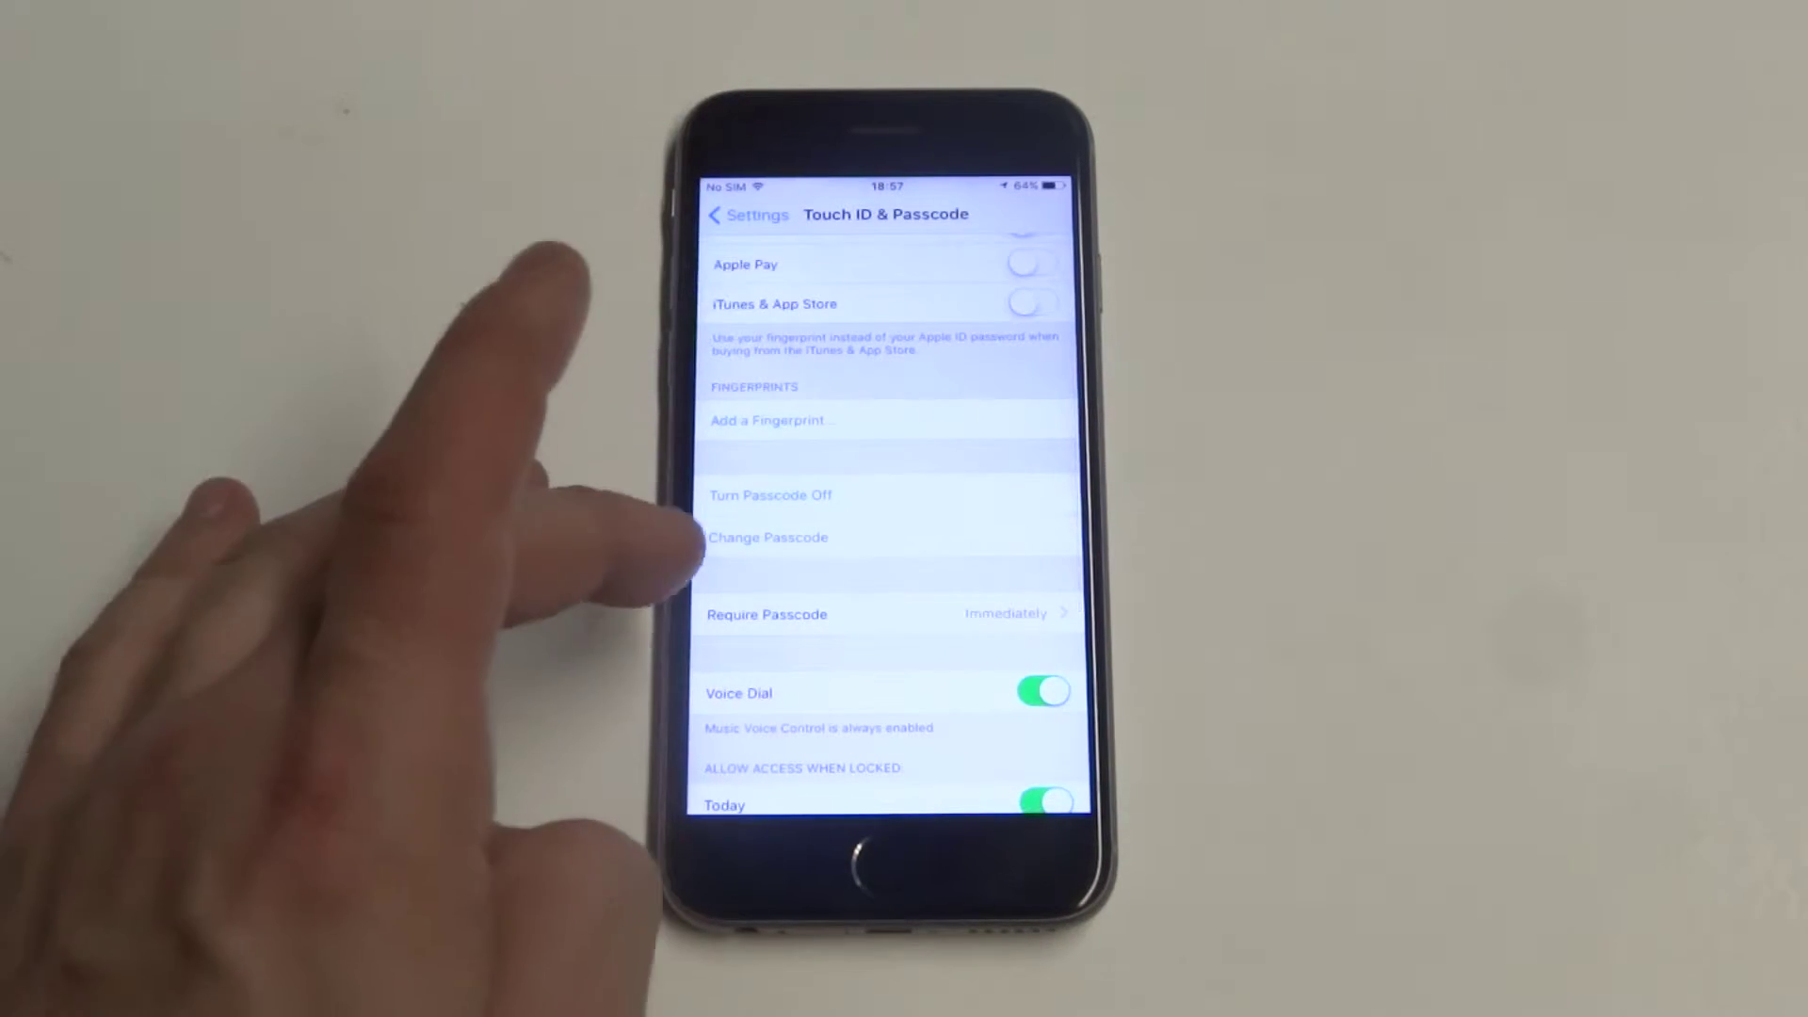
# Choose Change Passcode in Touch ID & Passcode to reach the old-passcode number pad.
pyautogui.click(768, 537)
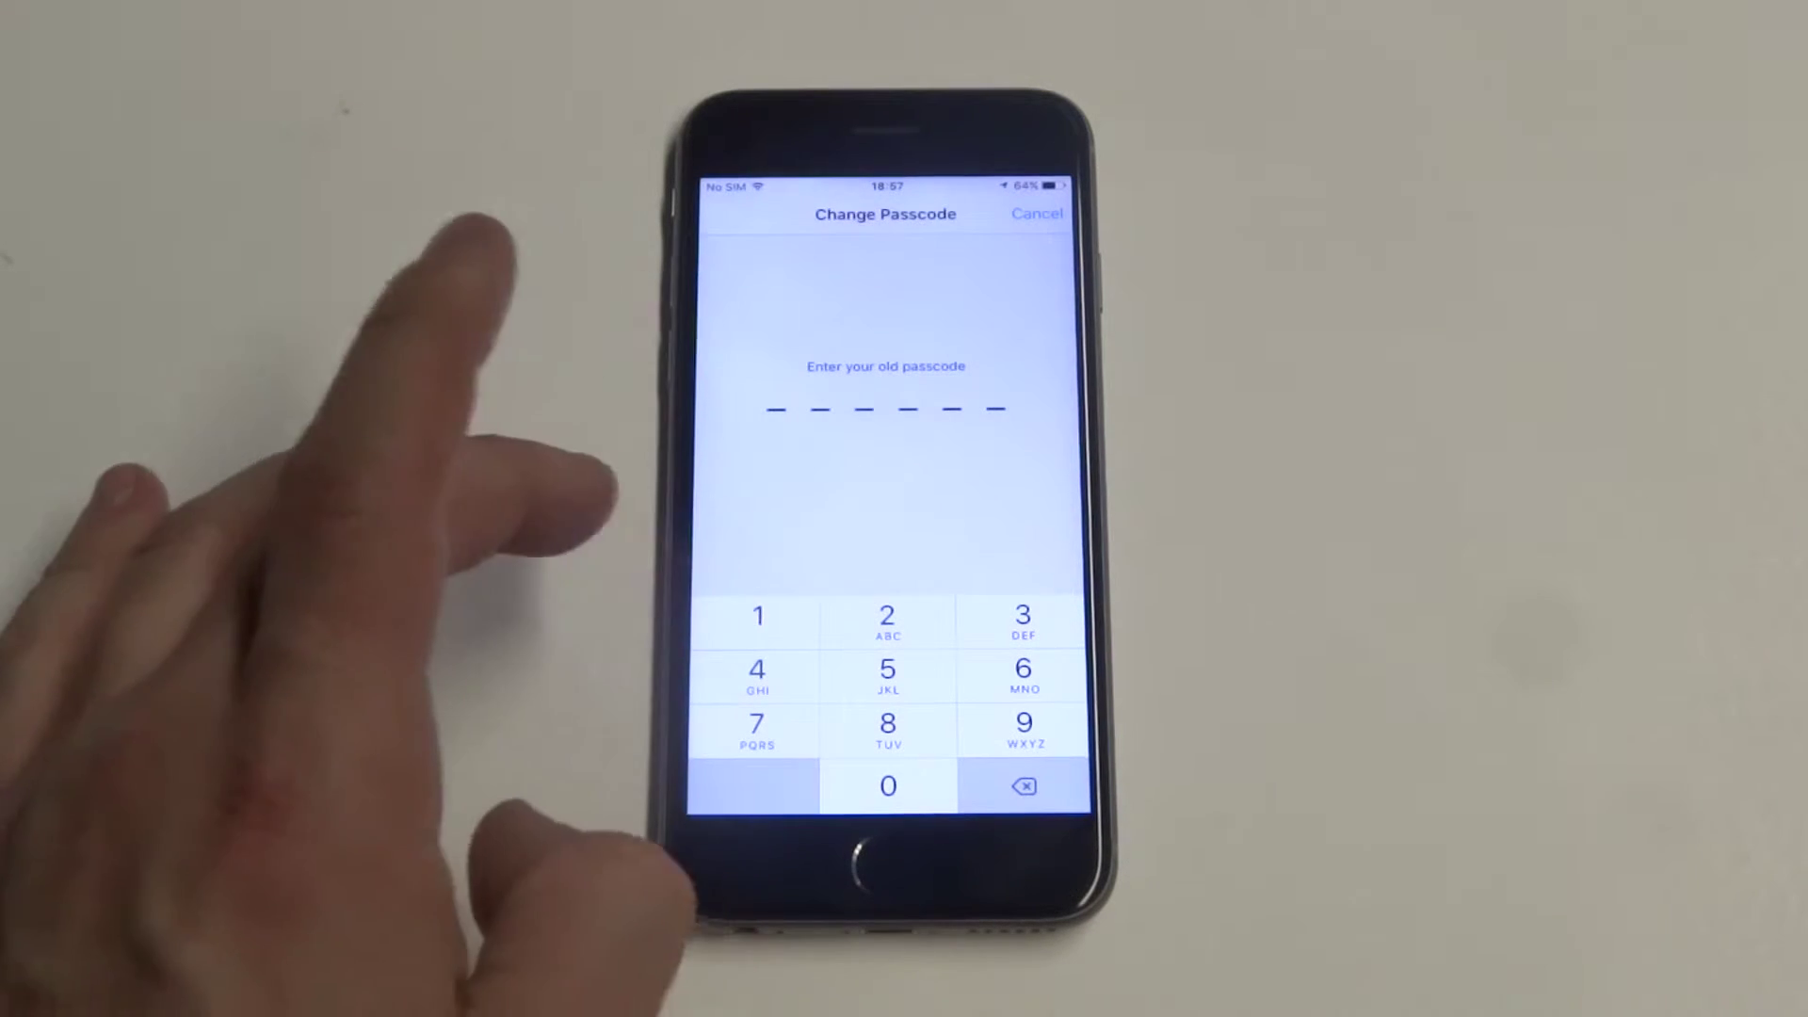